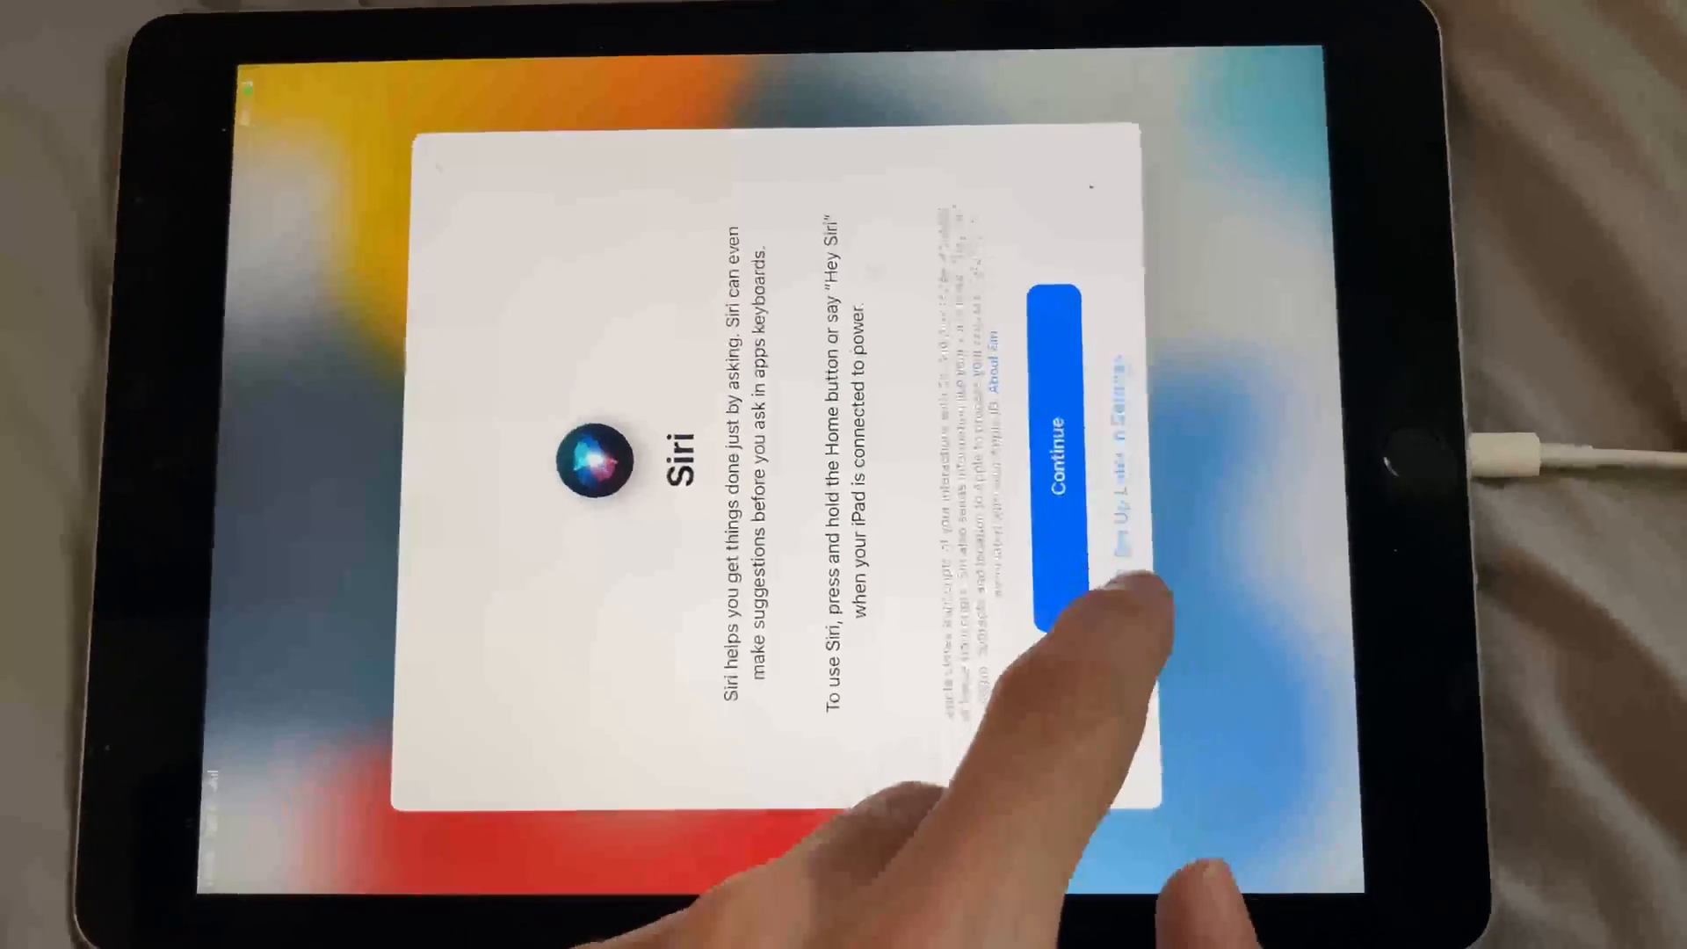
Step: Choose 'Set Up Later in Settings' for Siri so setup completes and the Home Screen appears
click(1049, 452)
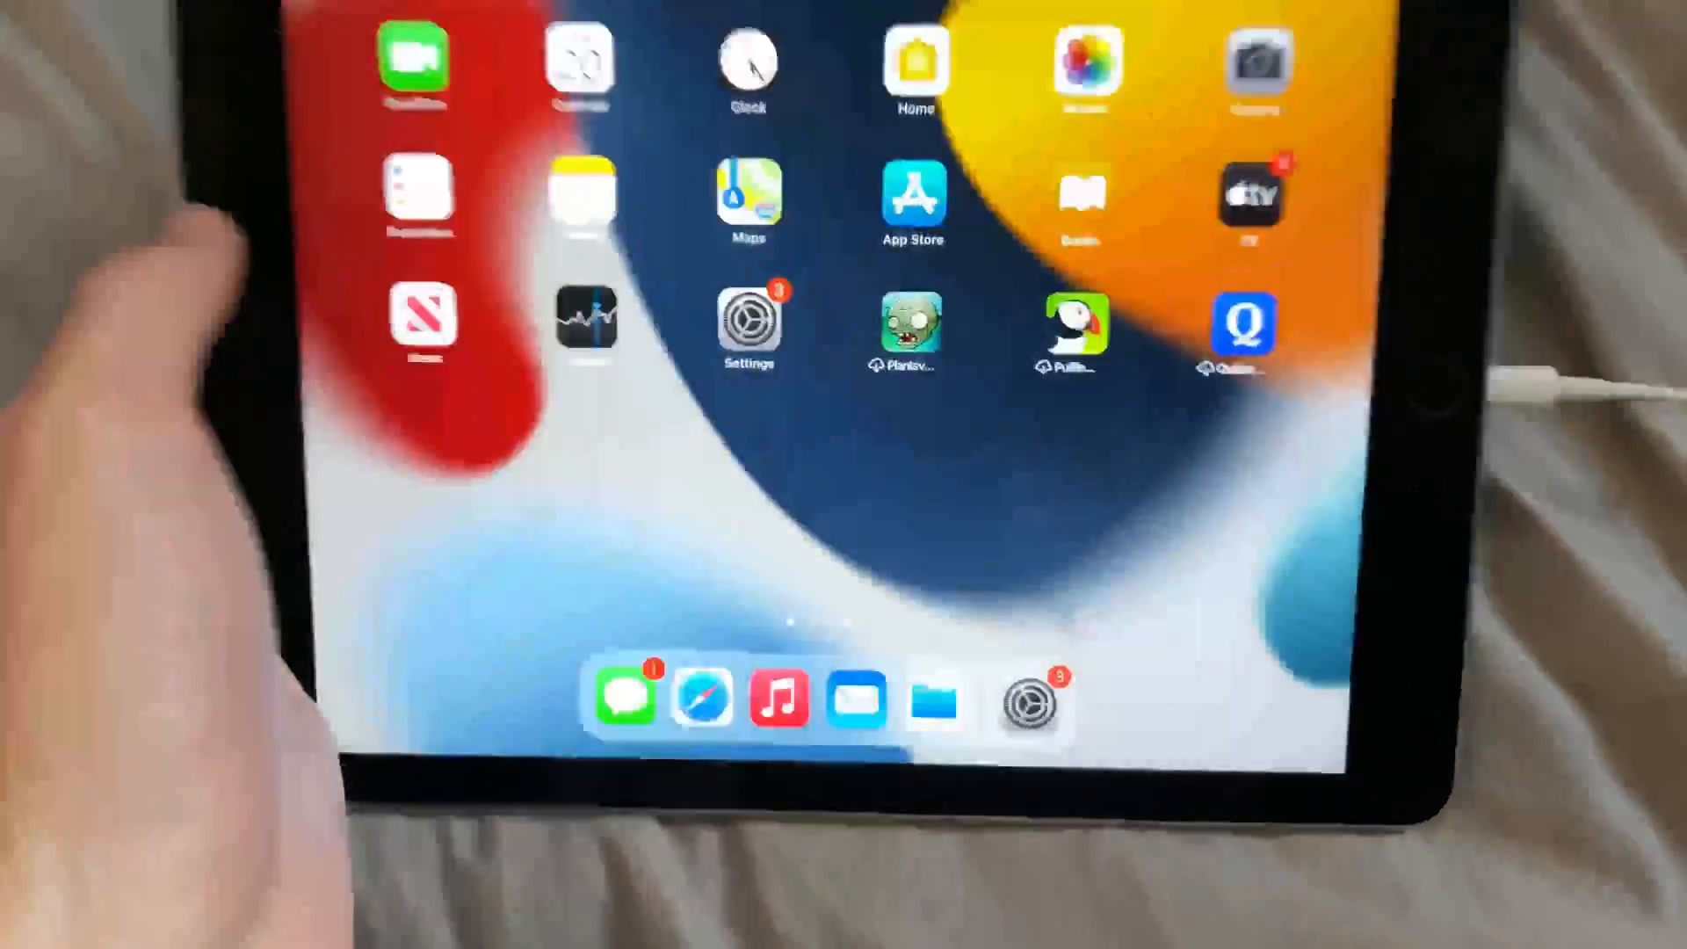
Step: Go to Settings > General > About, showing software version 14.6 on the iPad Air 2
click(749, 323)
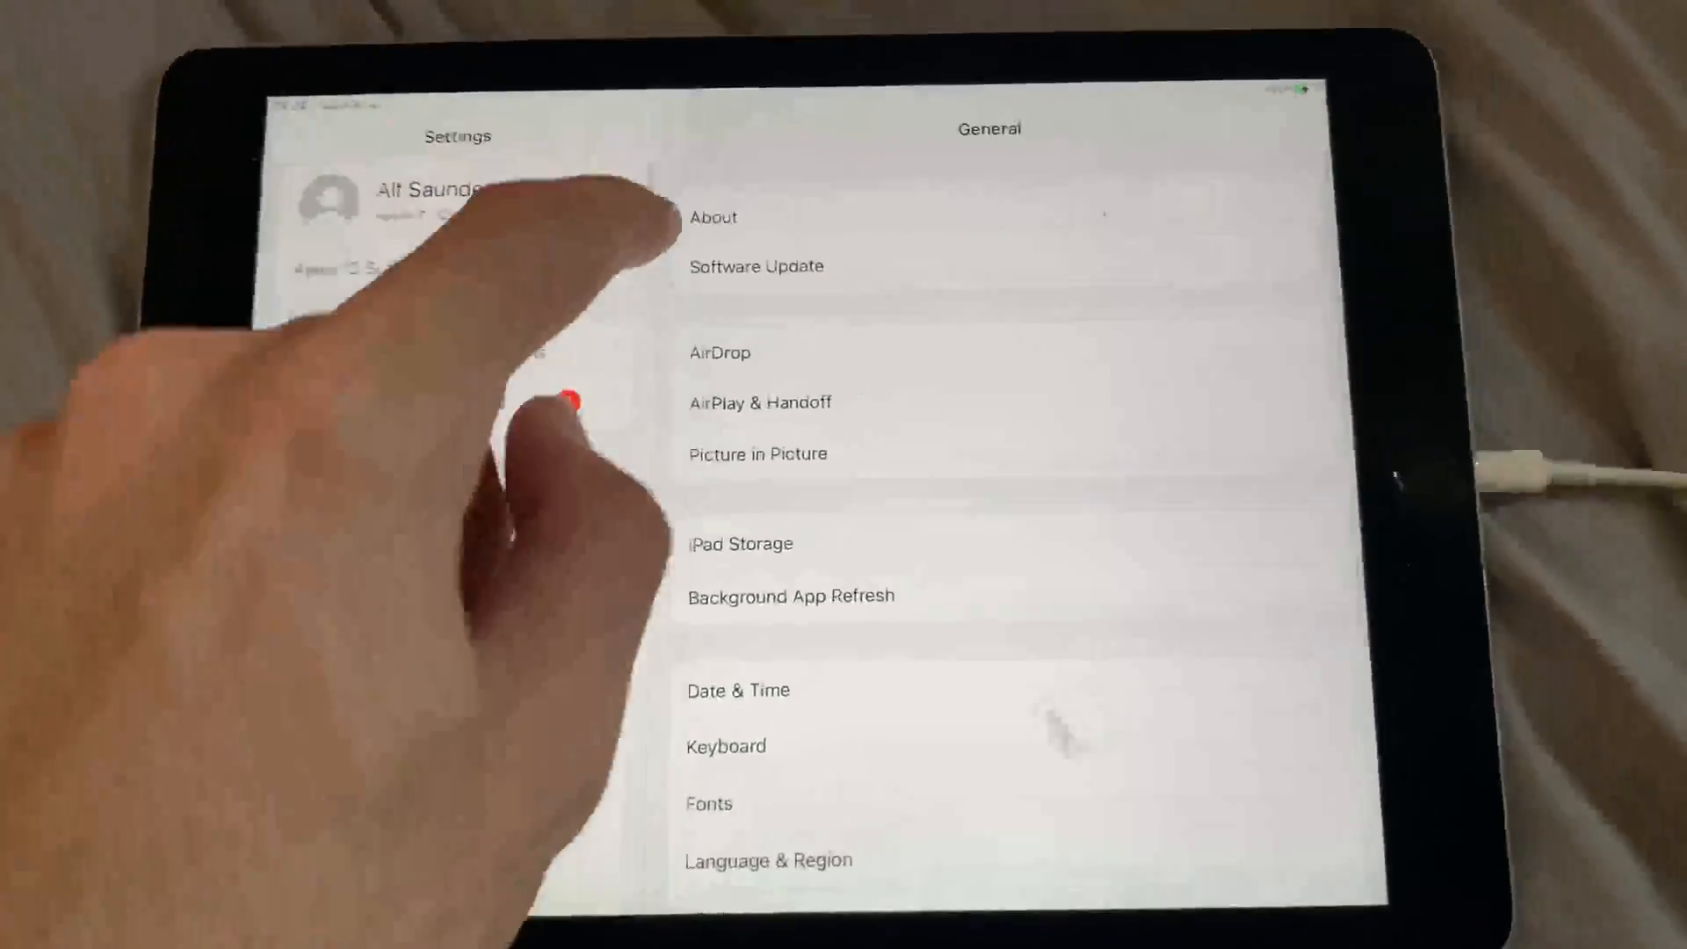
click(714, 218)
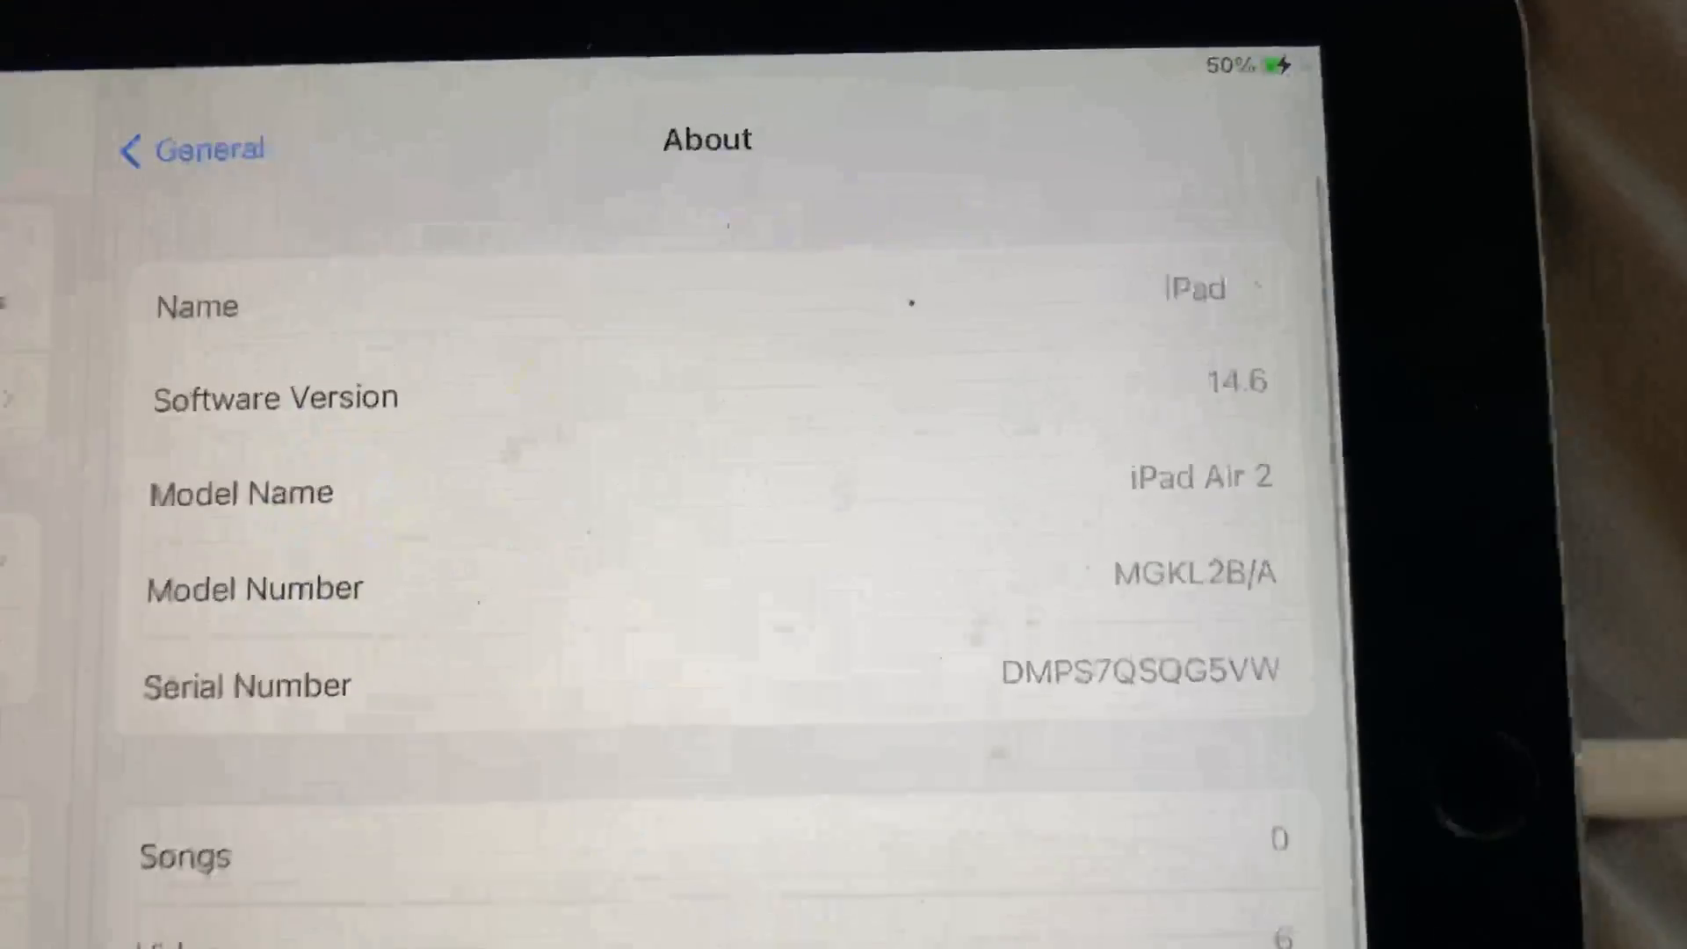